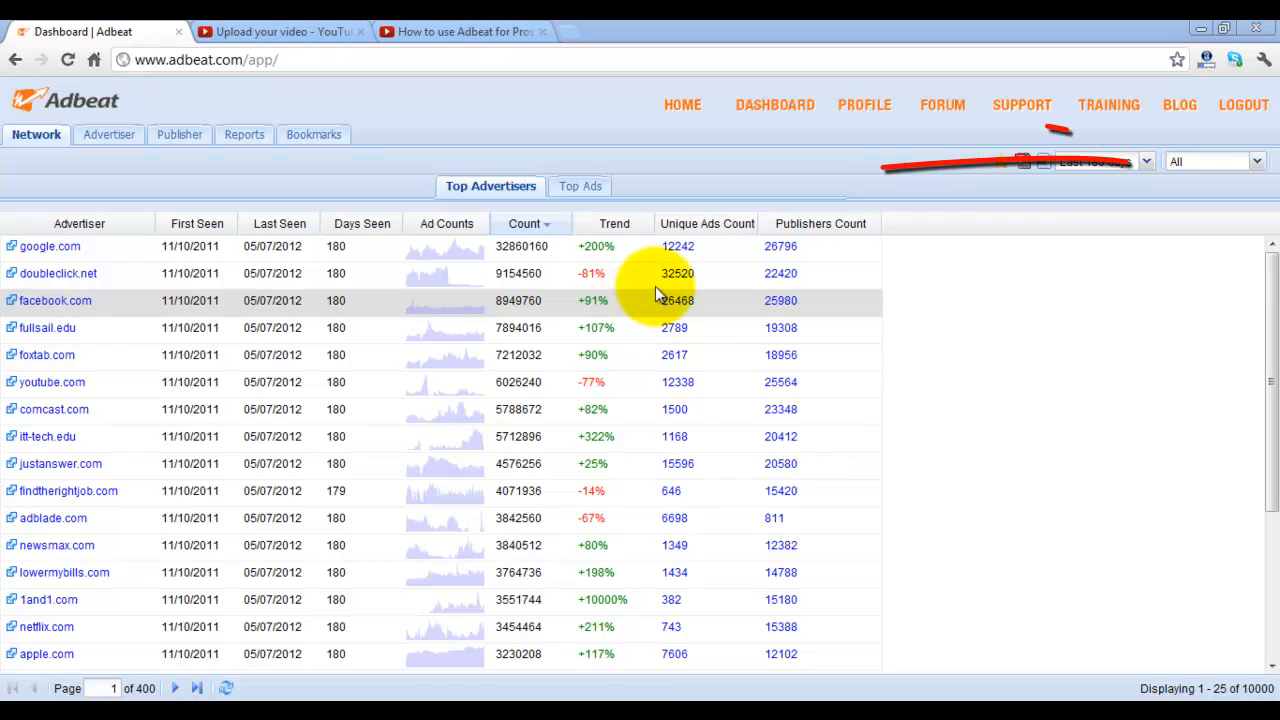
# Open the ad network filter list showing Google, MSN, Doubleclick and more
pyautogui.click(1210, 161)
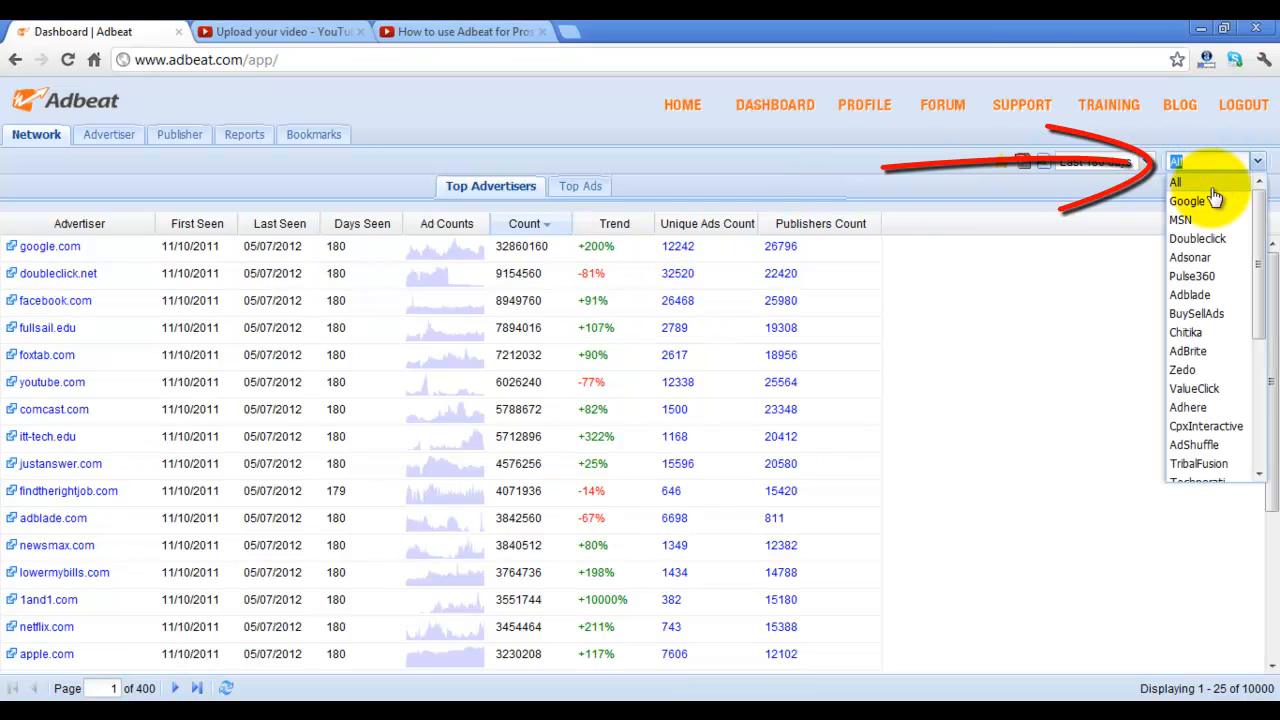
pyautogui.moveTo(1210, 210)
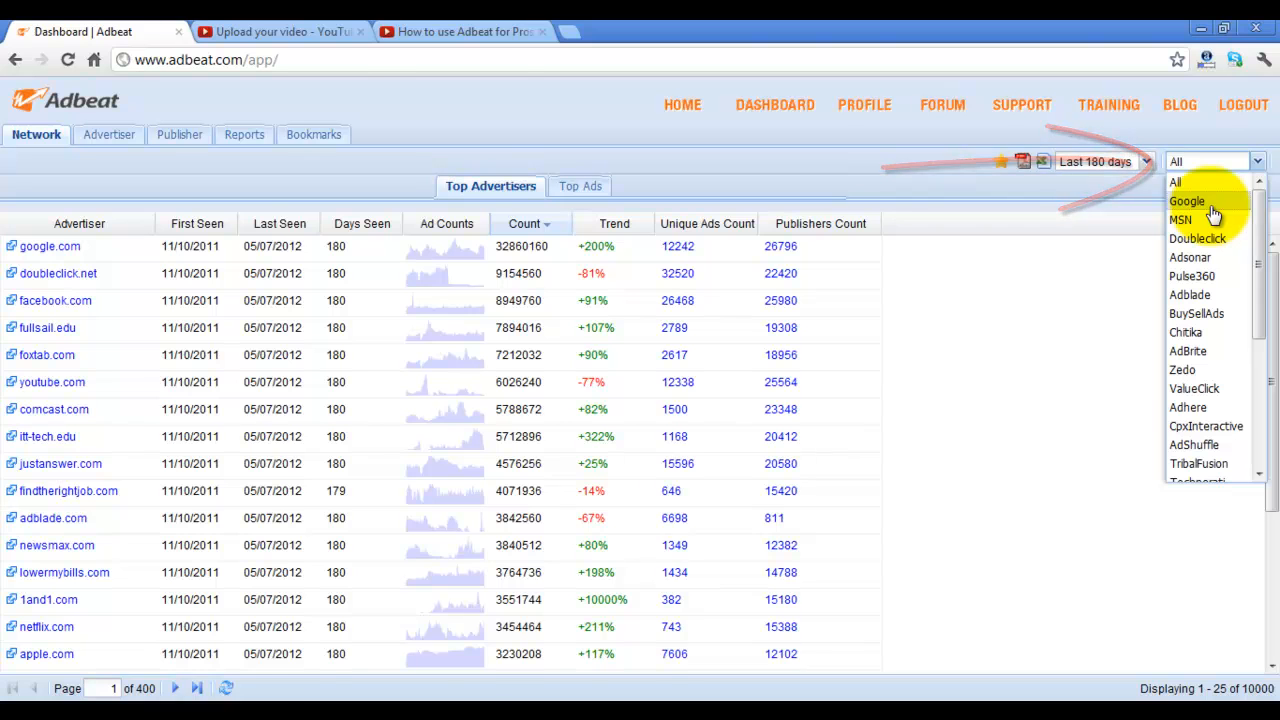
# Filter the network results to Google and view its Top Ads list
pyautogui.click(1187, 200)
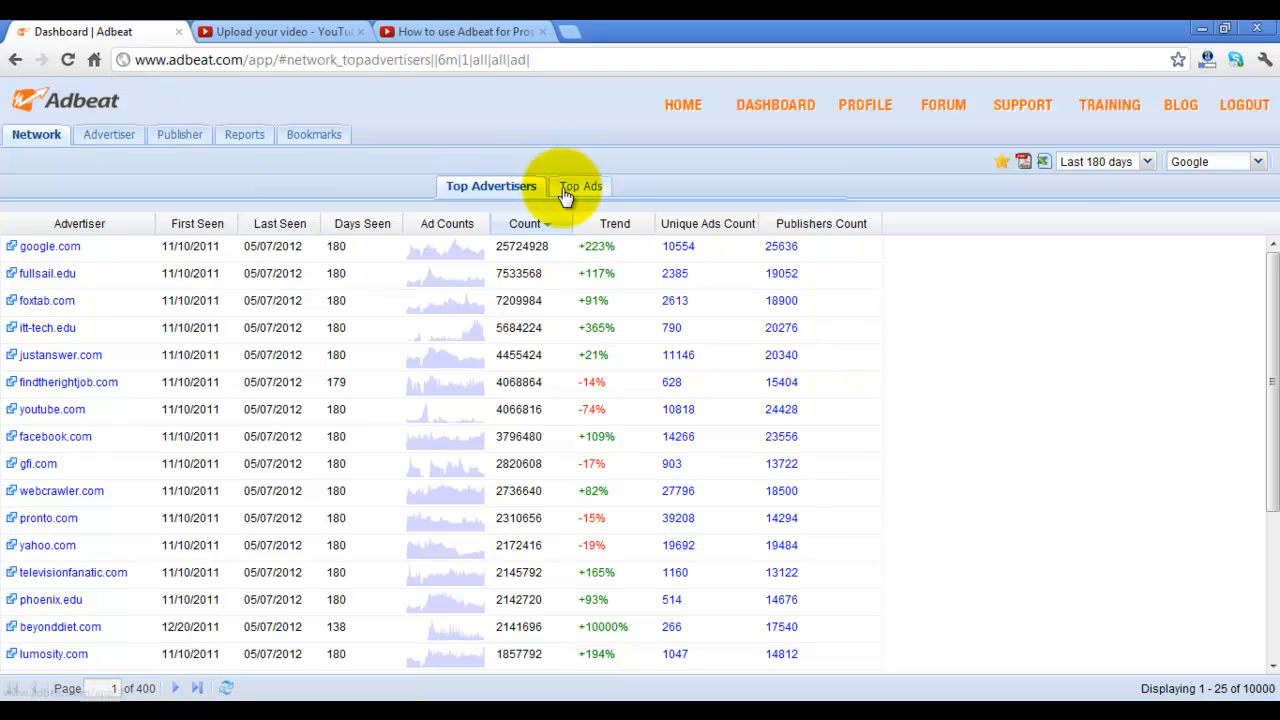
pyautogui.click(573, 187)
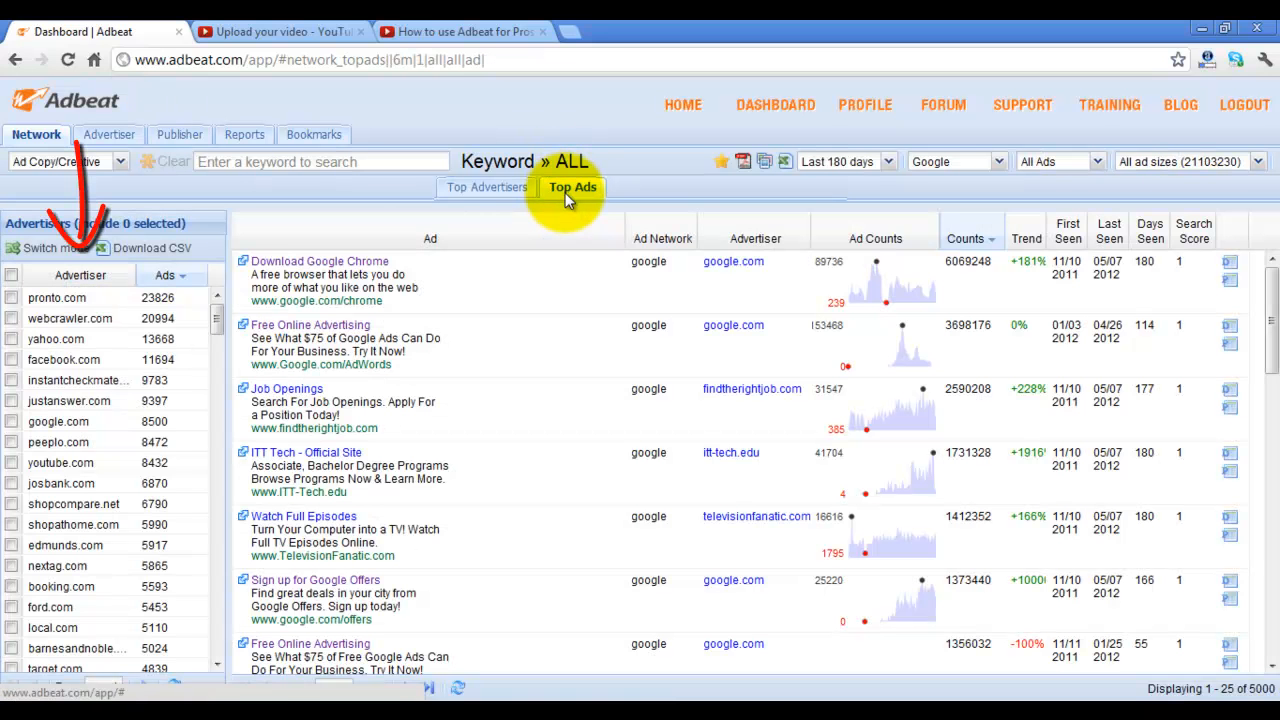